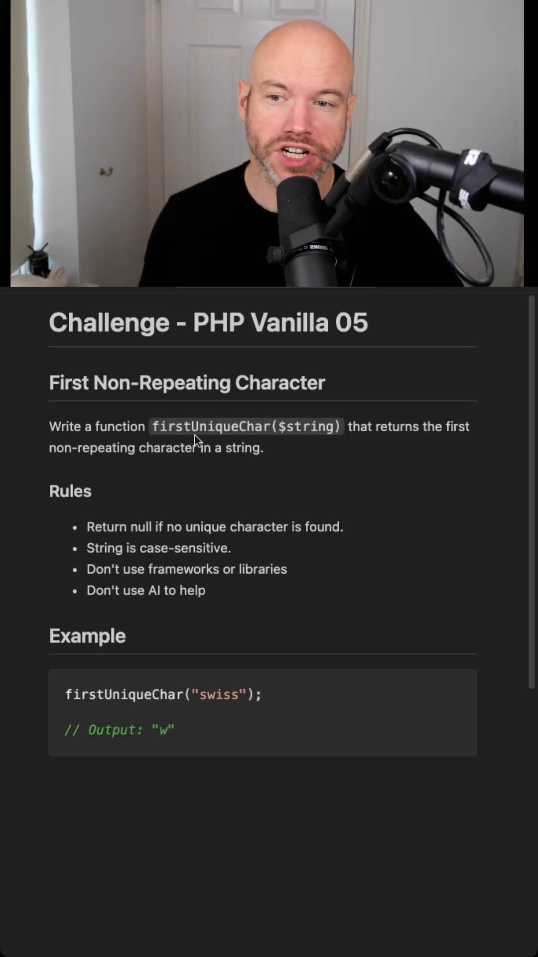
mouse_move(222, 441)
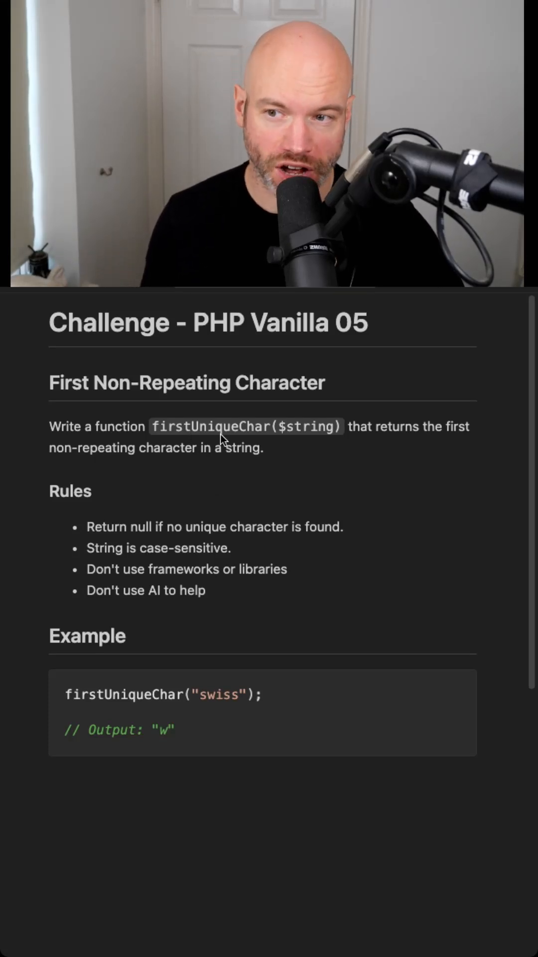
mouse_move(459, 436)
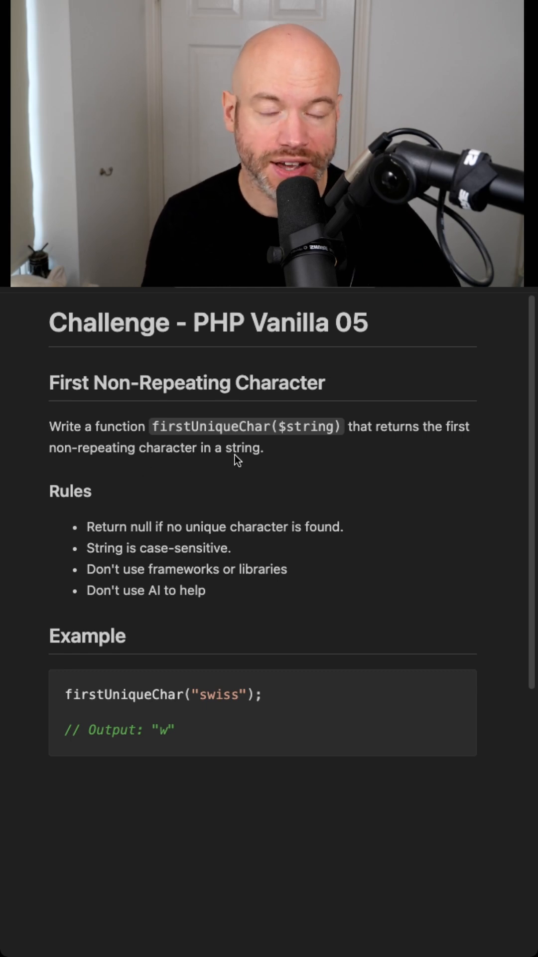
mouse_move(123, 545)
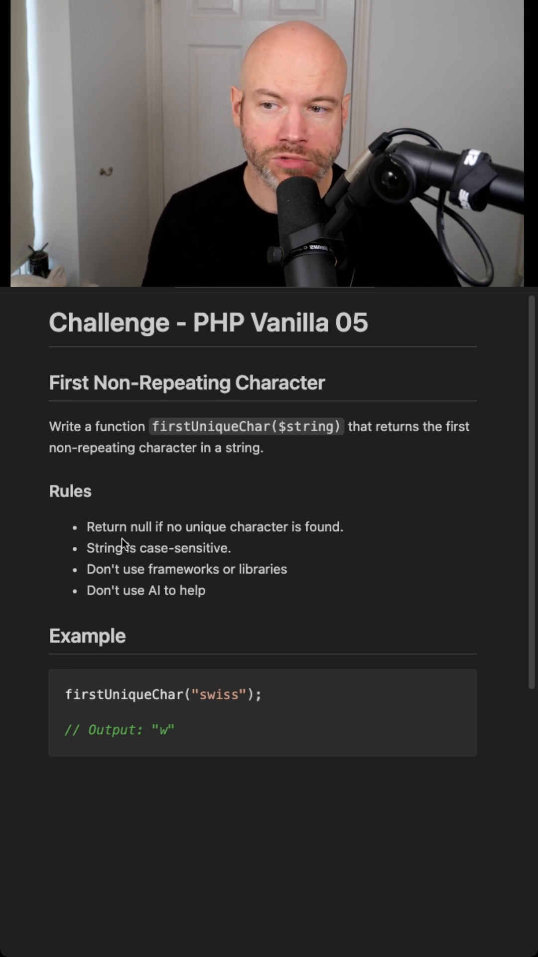
mouse_move(173, 540)
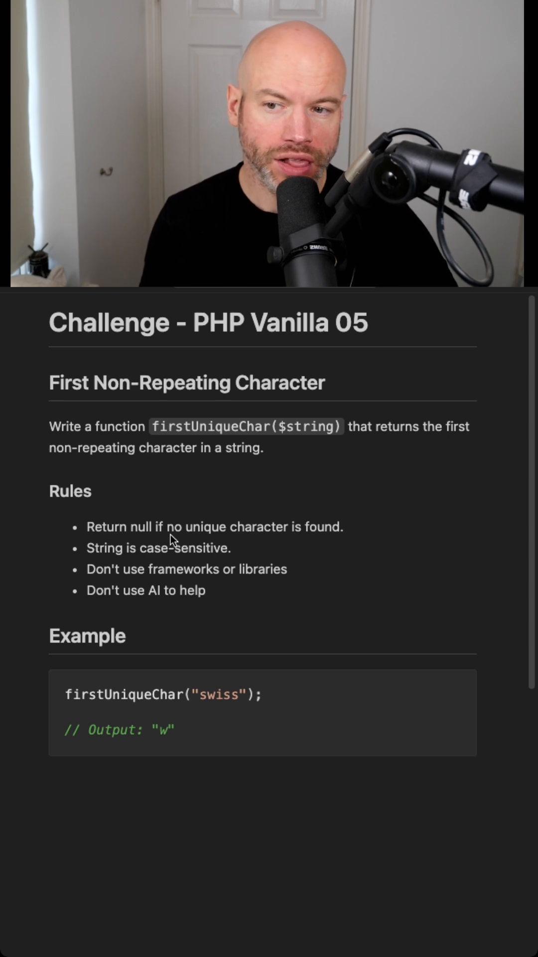
mouse_move(291, 543)
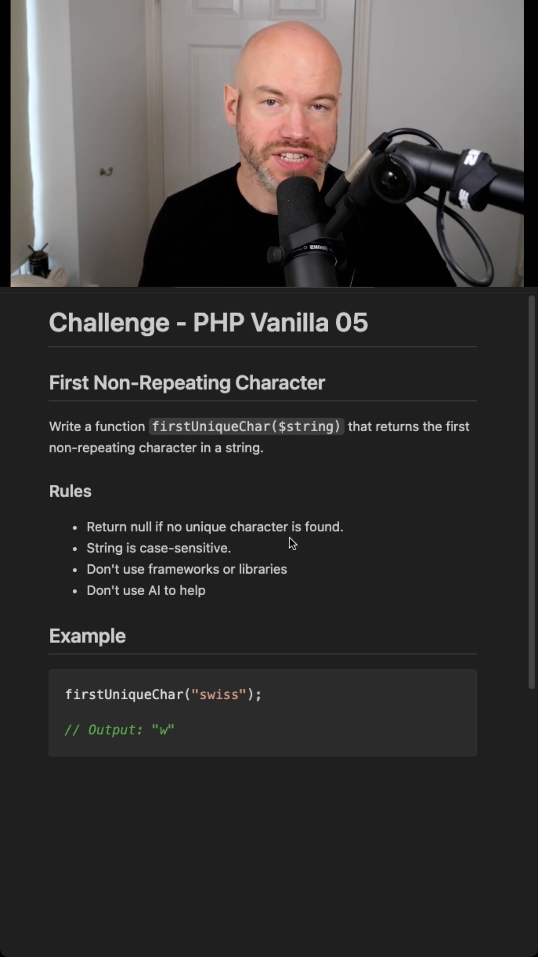
mouse_move(119, 556)
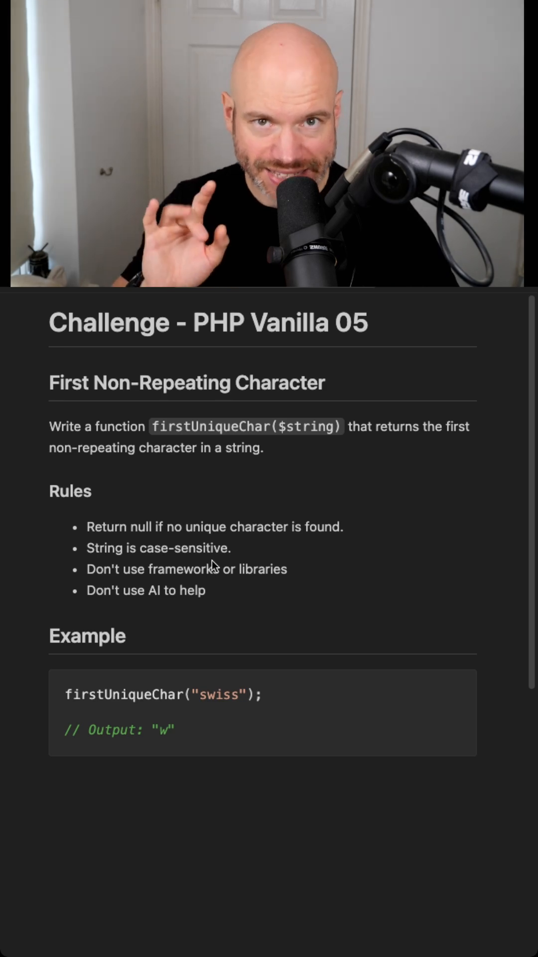
mouse_move(251, 595)
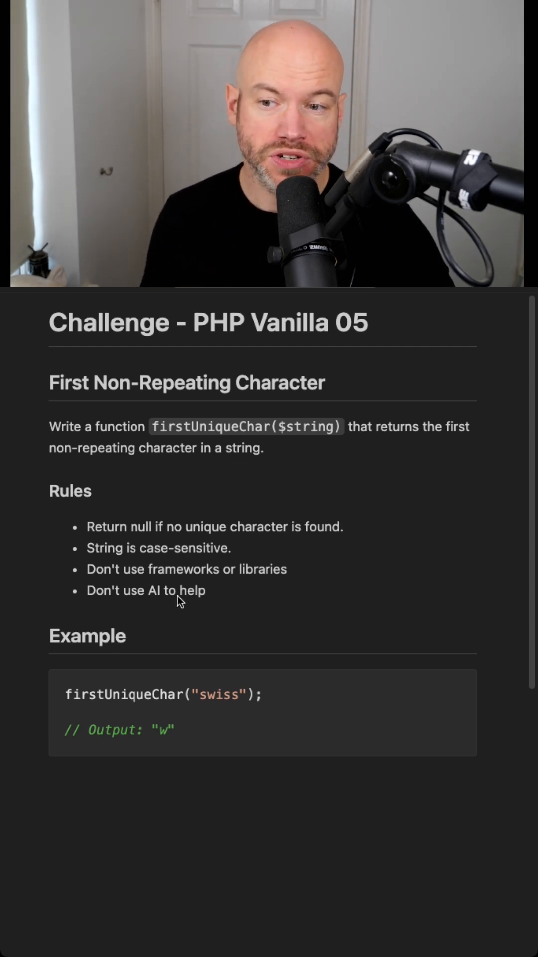
mouse_move(92, 713)
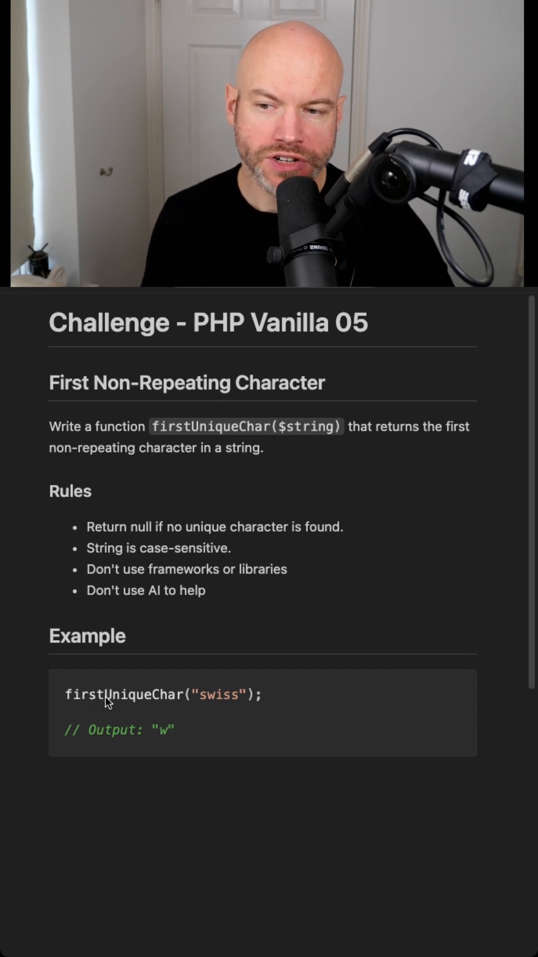
mouse_move(182, 704)
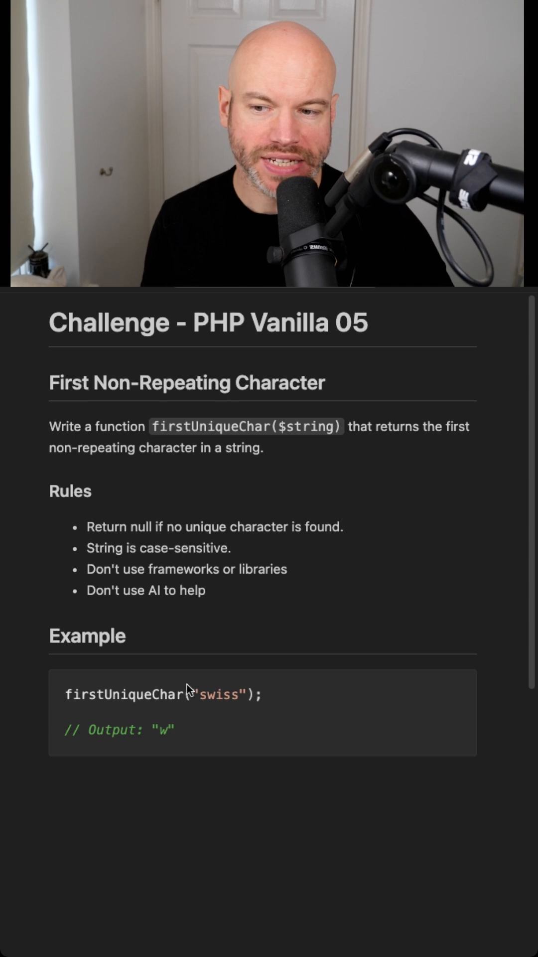
mouse_move(197, 709)
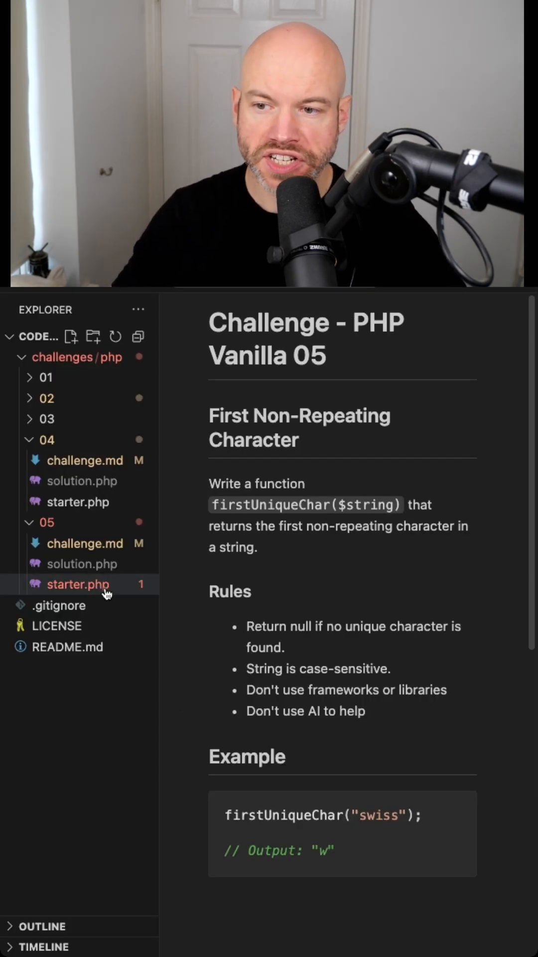
Open starter.php from folder 05 to show the empty firstUniqueChar stub
left_click(78, 584)
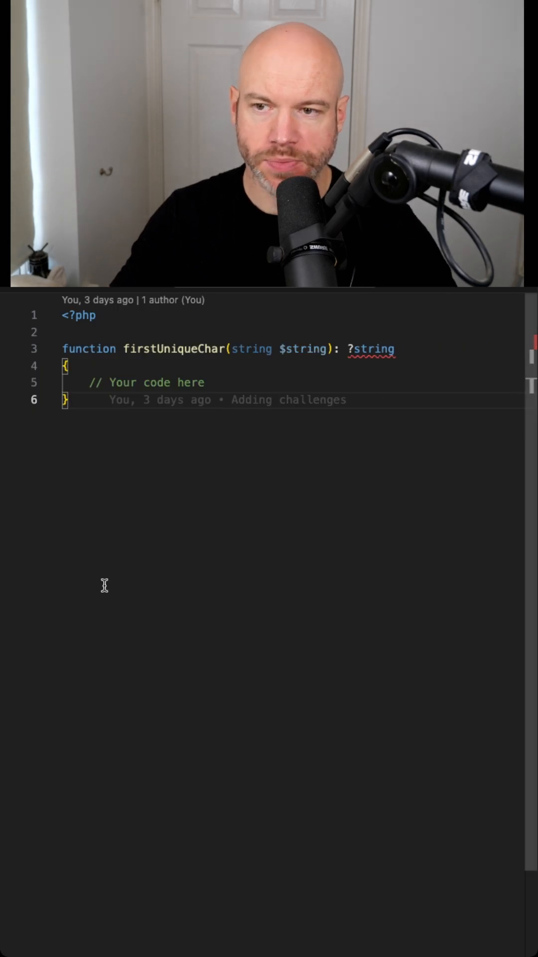
mouse_move(262, 497)
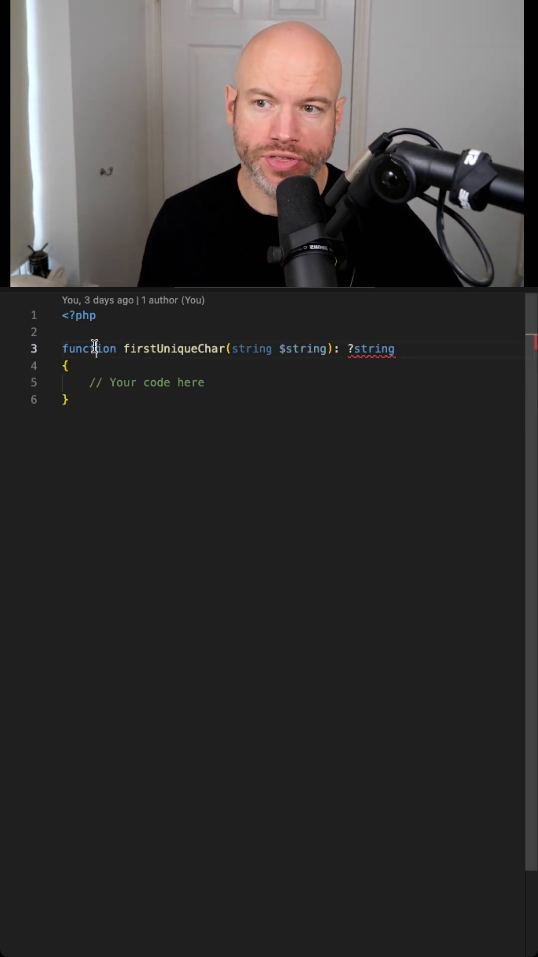
double_click(172, 349)
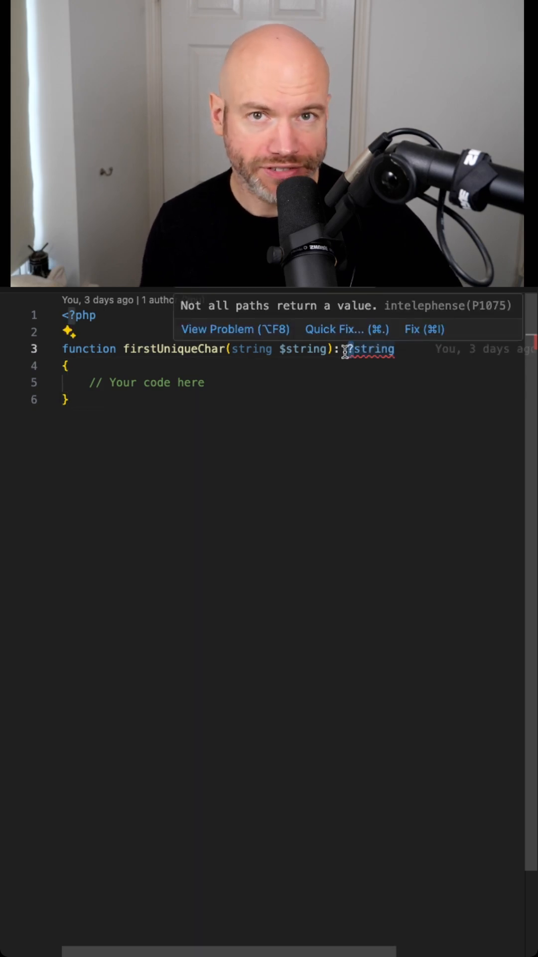
mouse_move(311, 442)
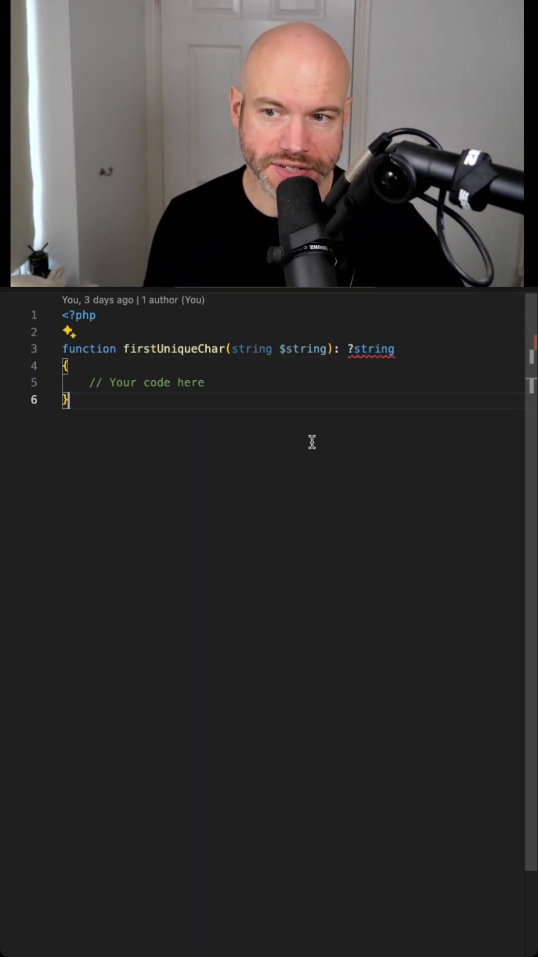